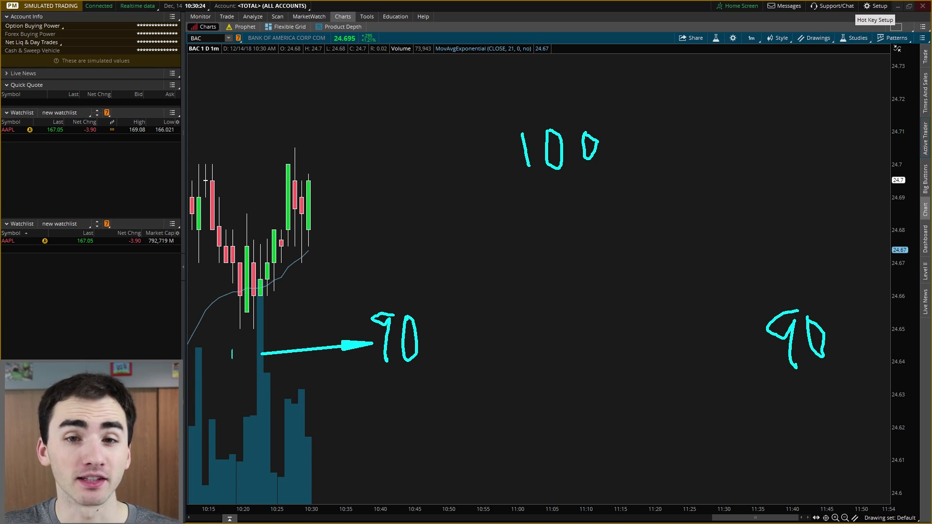
Step: Sketch arrows on the BAC chart rising from 90 to 100 and falling back to 90
{"action": "left_click_drag", "start_coordinate": [439, 305], "coordinate": [516, 176]}
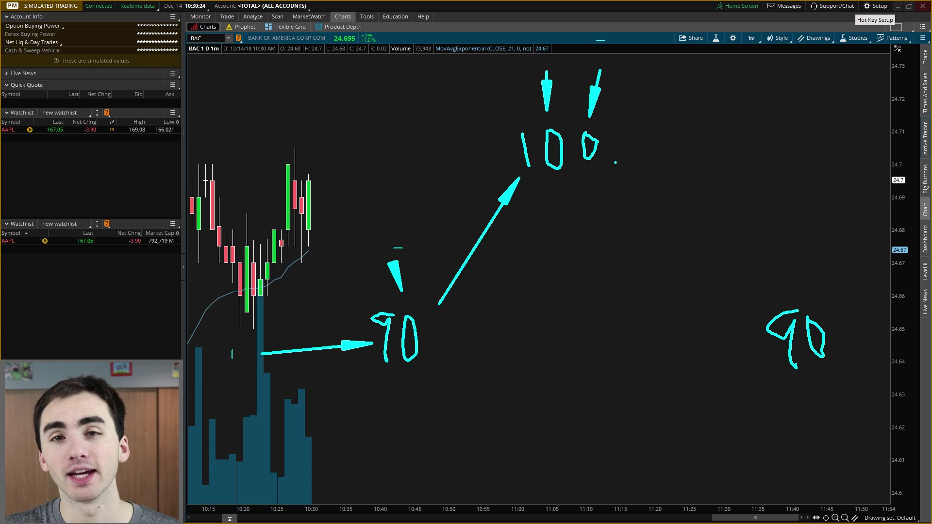
{"action": "left_click_drag", "start_coordinate": [616, 162], "coordinate": [749, 298]}
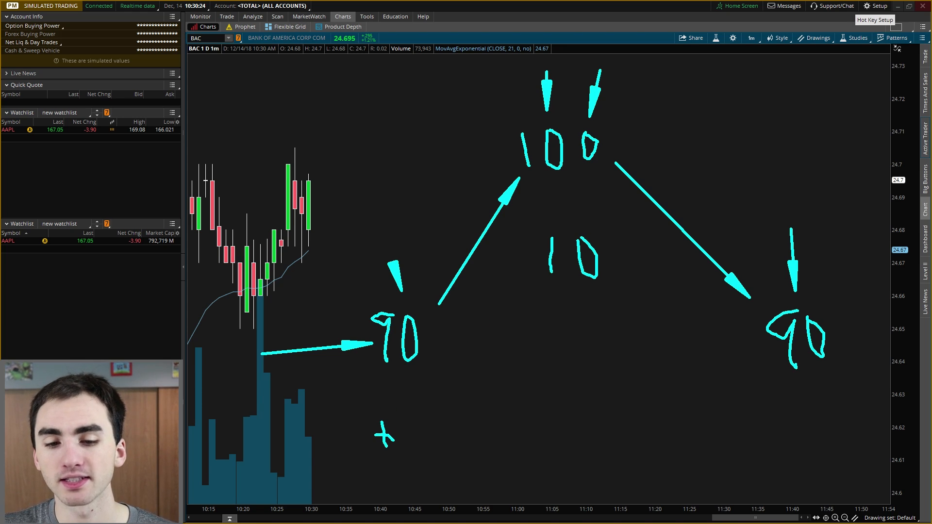
Step: Write +10 and -10 under the sketch on the BAC chart
{"action": "left_click_drag", "start_coordinate": [395, 438], "coordinate": [435, 438]}
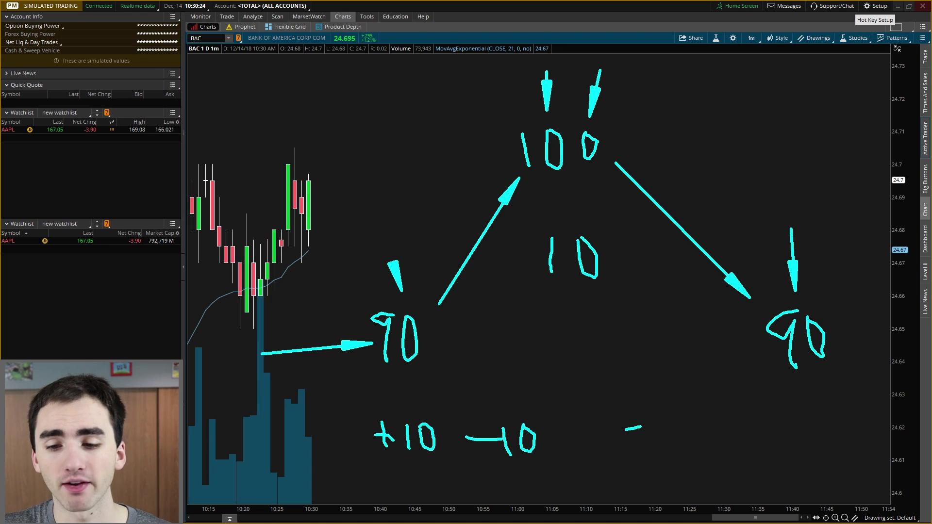
{"action": "left_click_drag", "start_coordinate": [640, 425], "coordinate": [684, 416]}
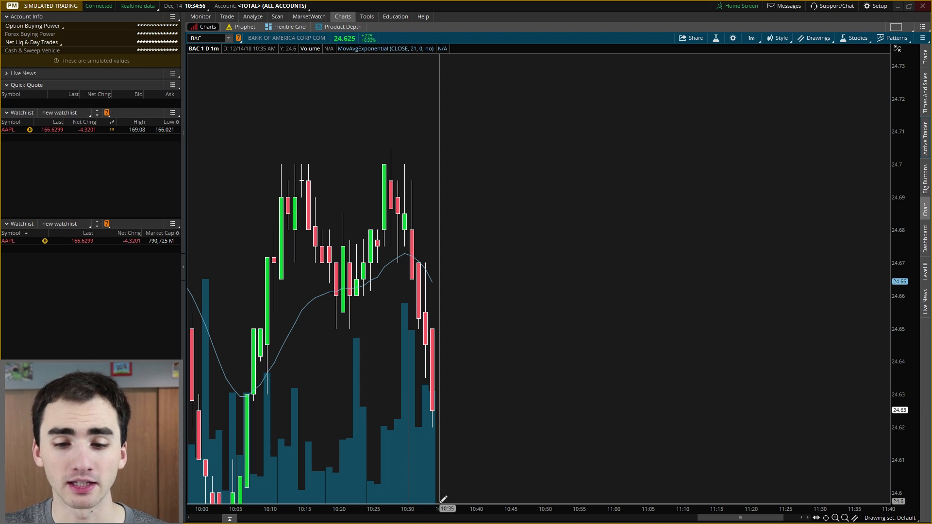
Step: Bring up the chart's order menu to short BAC, then go to the Trade page
{"action": "right_click", "coordinate": [464, 391]}
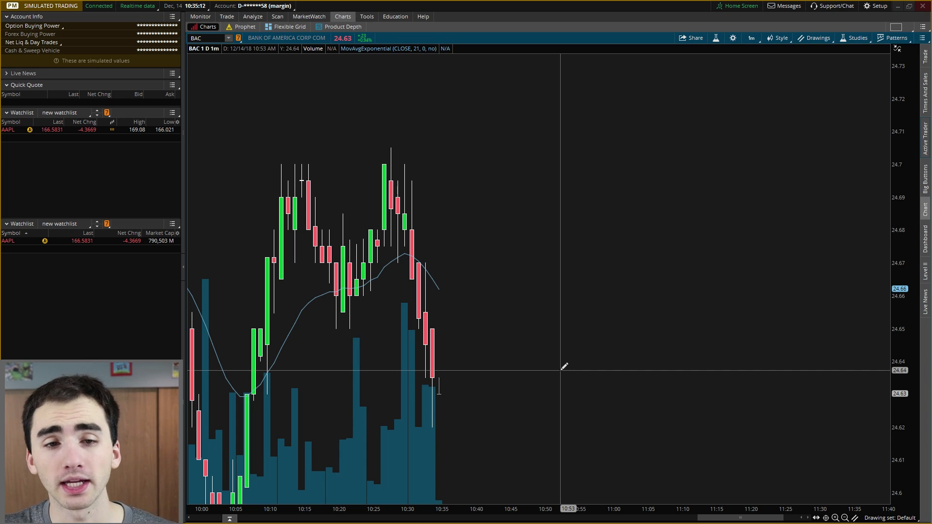
{"action": "left_click", "coordinate": [226, 16]}
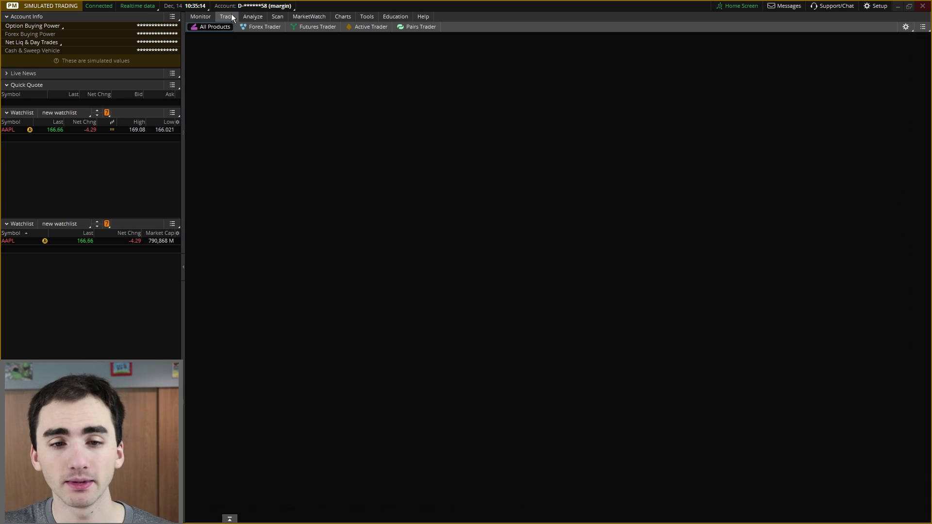
Step: Load BAC on the Trade page and send a sell order at the bid, reaching -200 shares
{"action": "type", "text": "BA"}
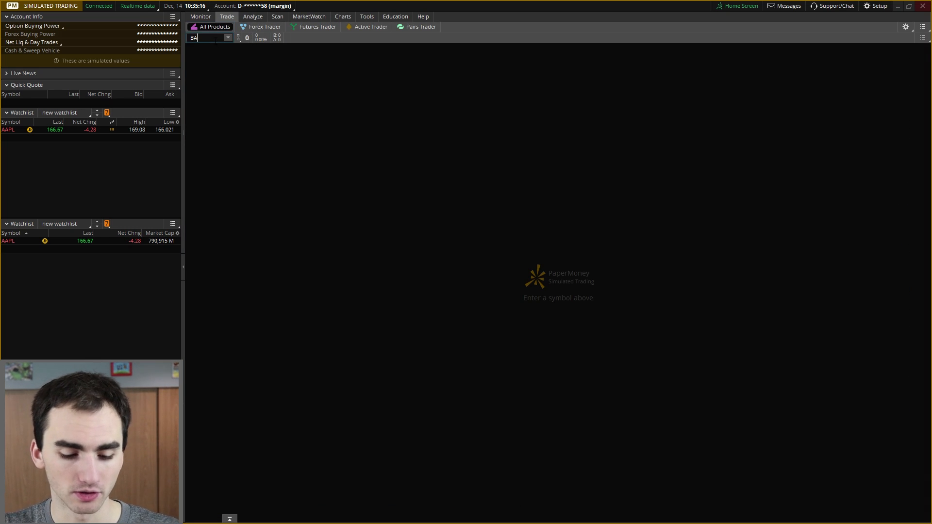
{"action": "type", "text": "BAC"}
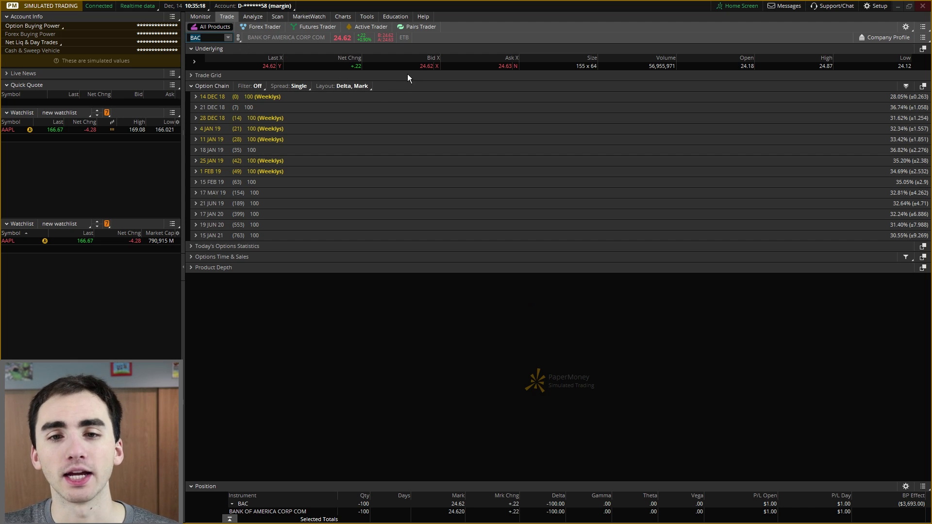
{"action": "left_click", "coordinate": [424, 66]}
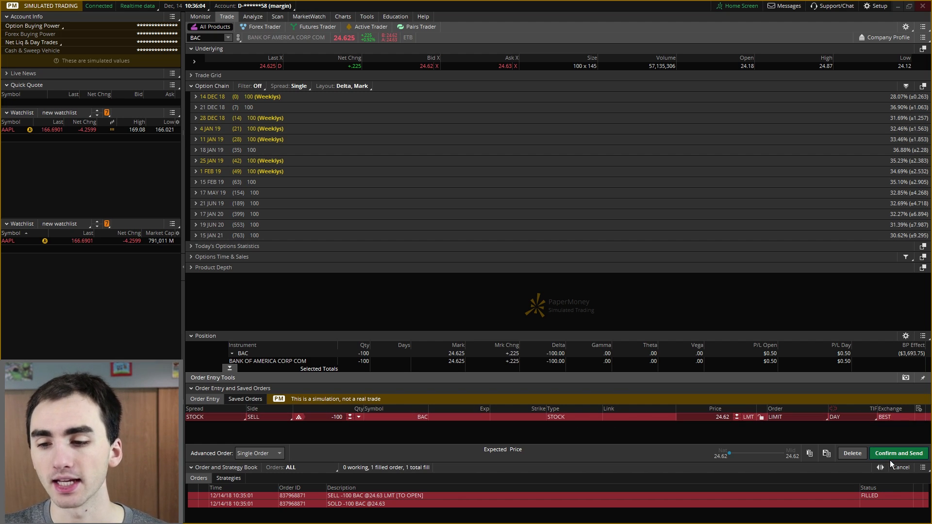
{"action": "left_click", "coordinate": [899, 453]}
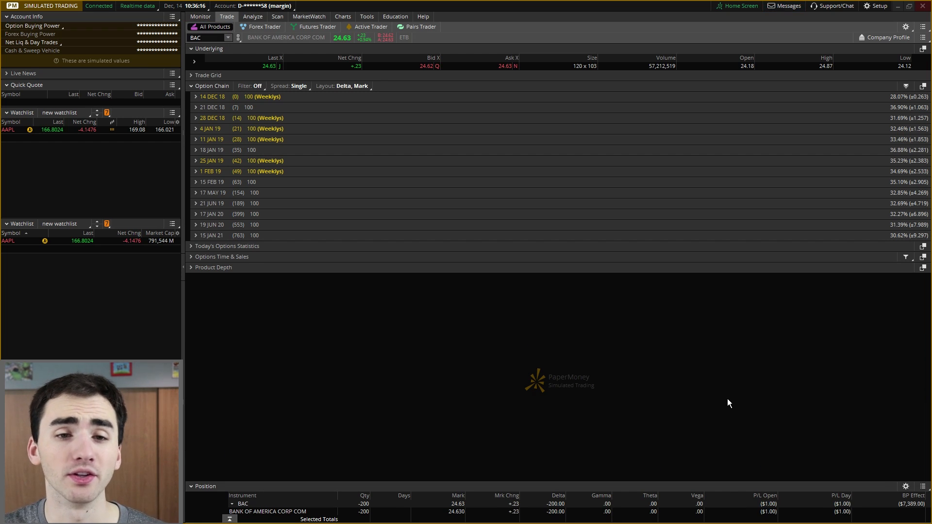
Step: Return to the BAC chart from the Trade page
{"action": "left_click", "coordinate": [343, 16]}
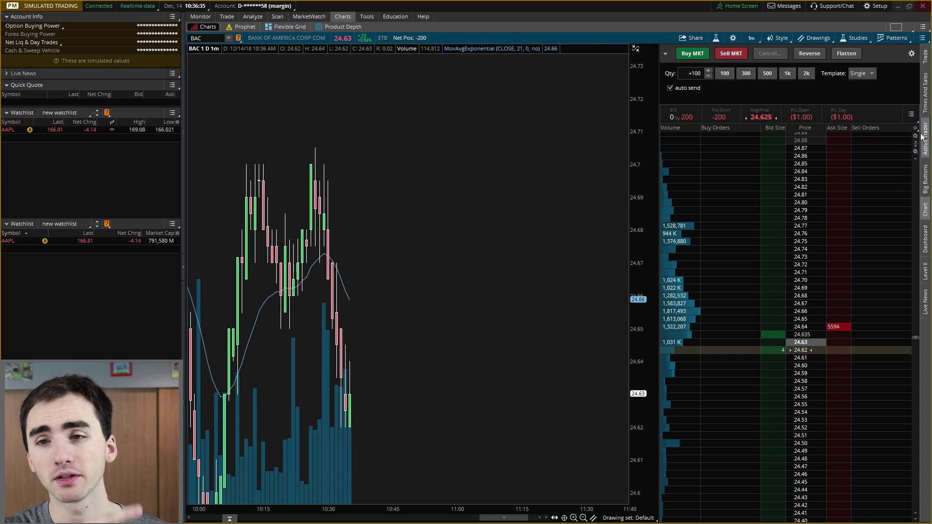
{"action": "mouse_move", "coordinate": [624, 375]}
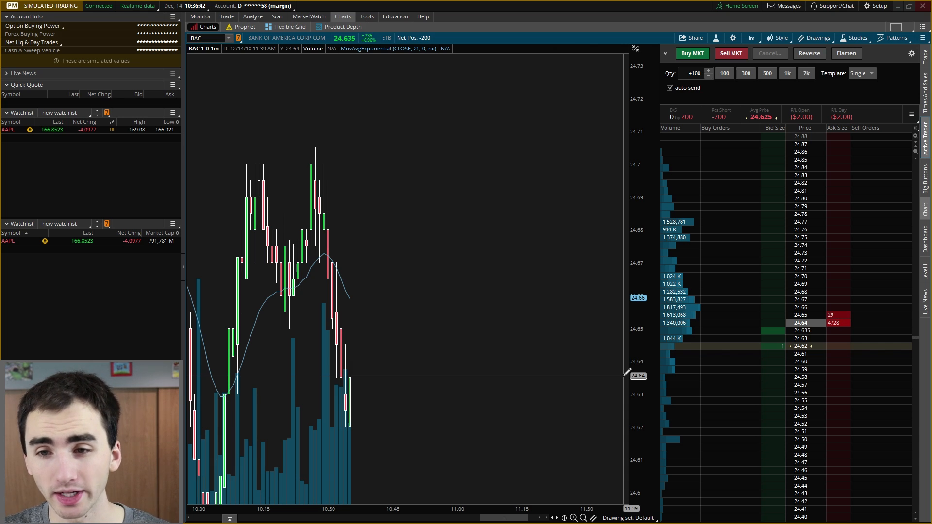